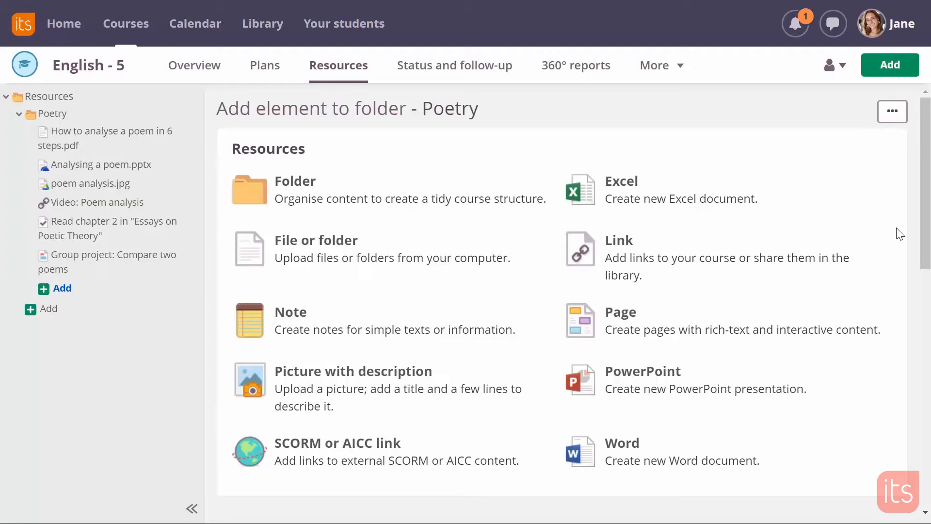
Choose Test from the activities on the Add element to folder page.
{"action": "scroll", "scroll_direction": "down", "scroll_amount": 3}
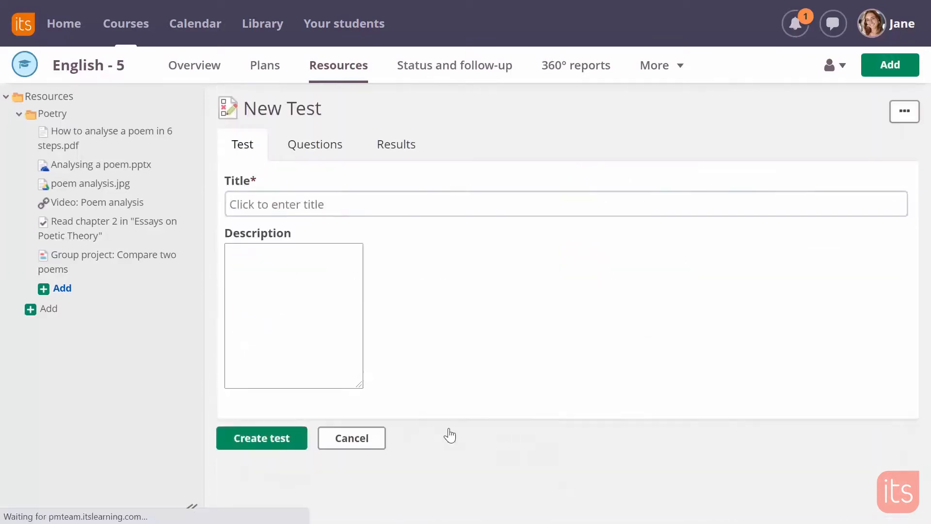
Title the test 'Elements of Poetry' with description 'Do you know everything there is to know about poetry?' and create it.
{"action": "type", "text": "Elements of Poetry"}
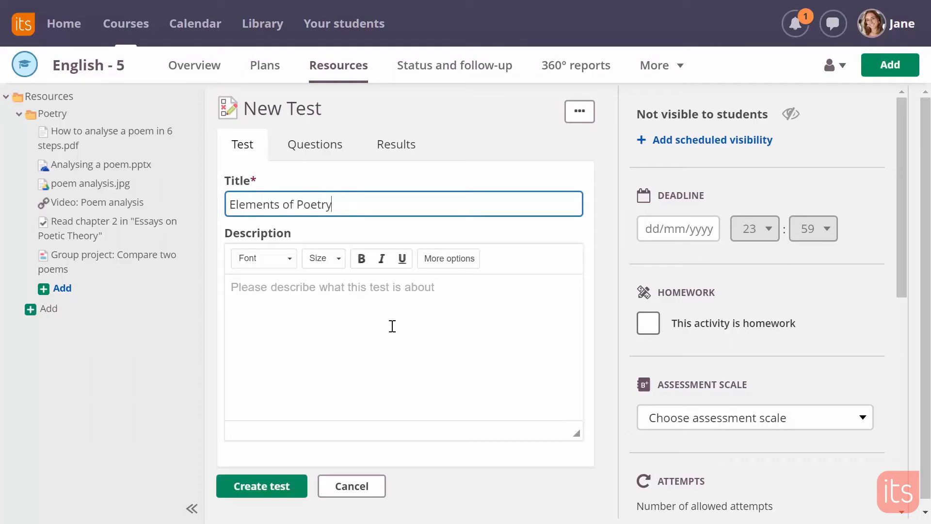
{"action": "type", "text": "Do you know everything t"}
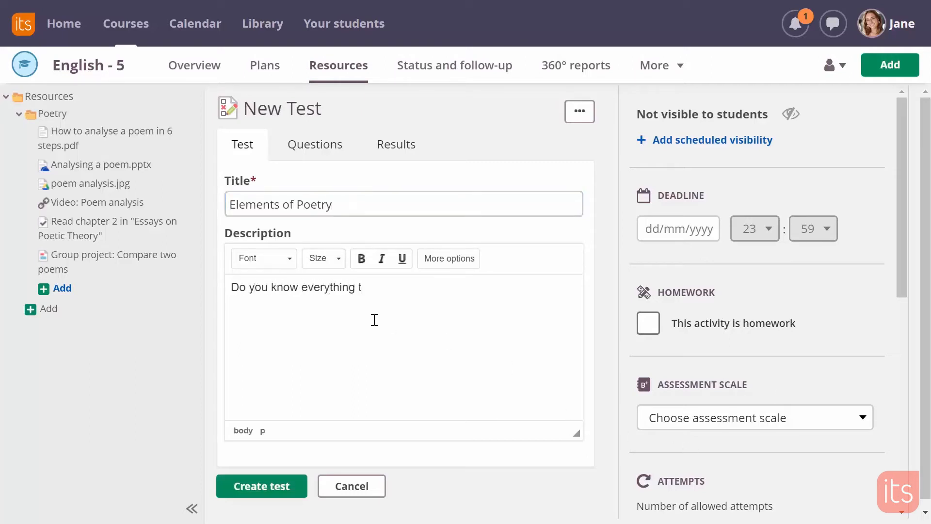
{"action": "type", "text": "here is to know about poetry?"}
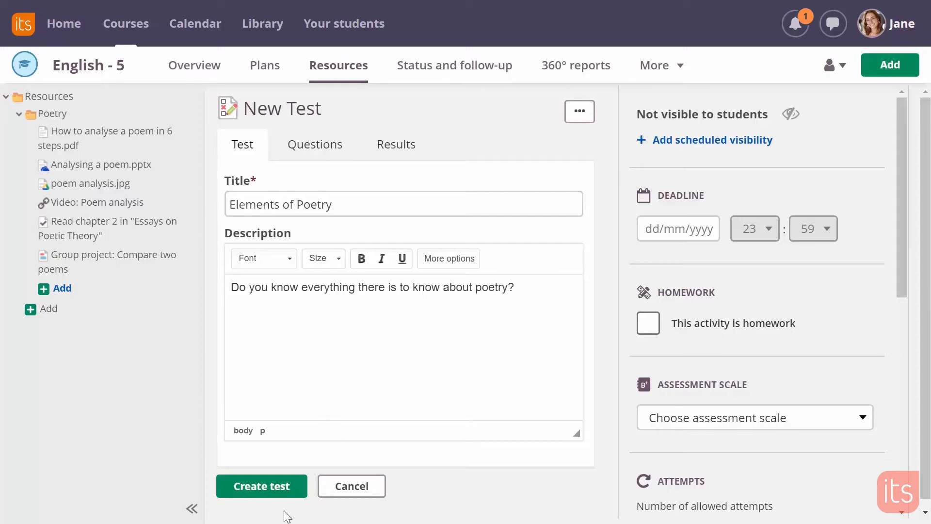
{"action": "left_click", "coordinate": [261, 486]}
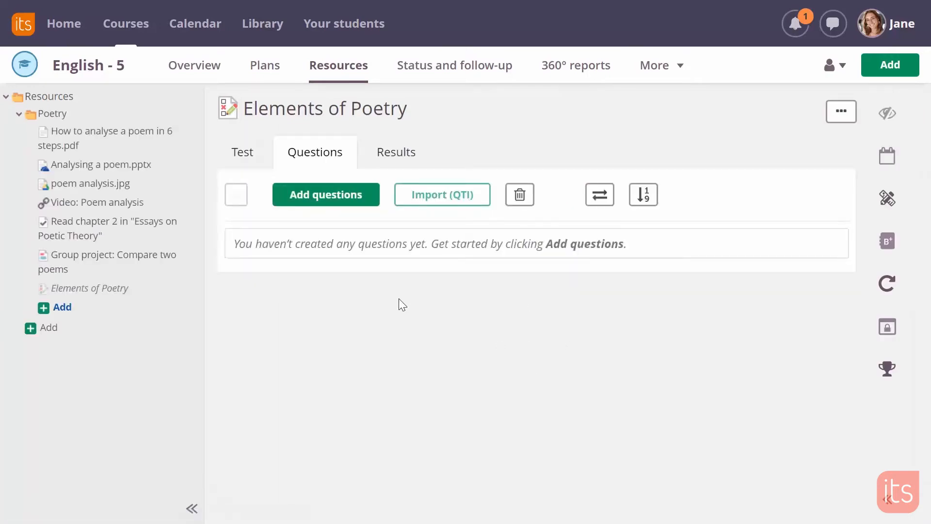
Use Add questions on the Questions tab to list the available question types.
{"action": "left_click", "coordinate": [326, 194]}
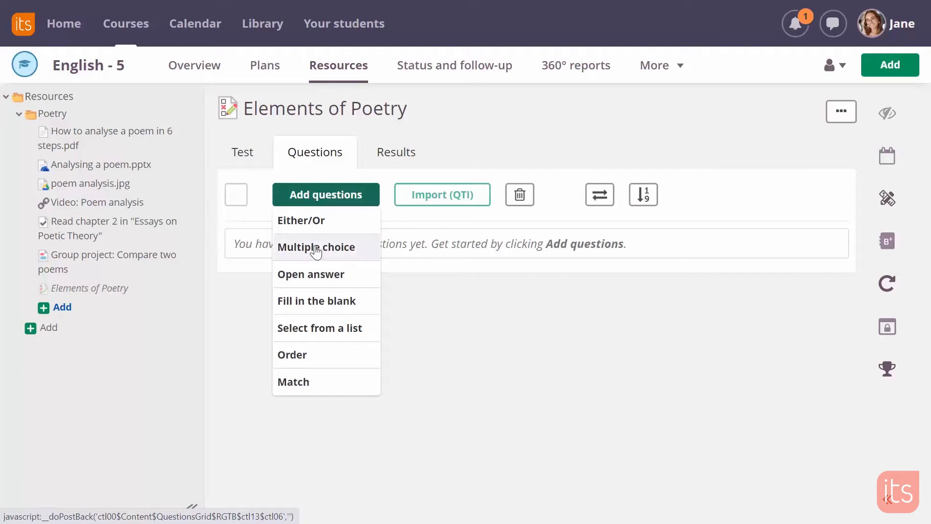
Start a multiple choice question 'Which sentence...' with first alternative 'The cat raced do...'.
{"action": "left_click", "coordinate": [316, 246]}
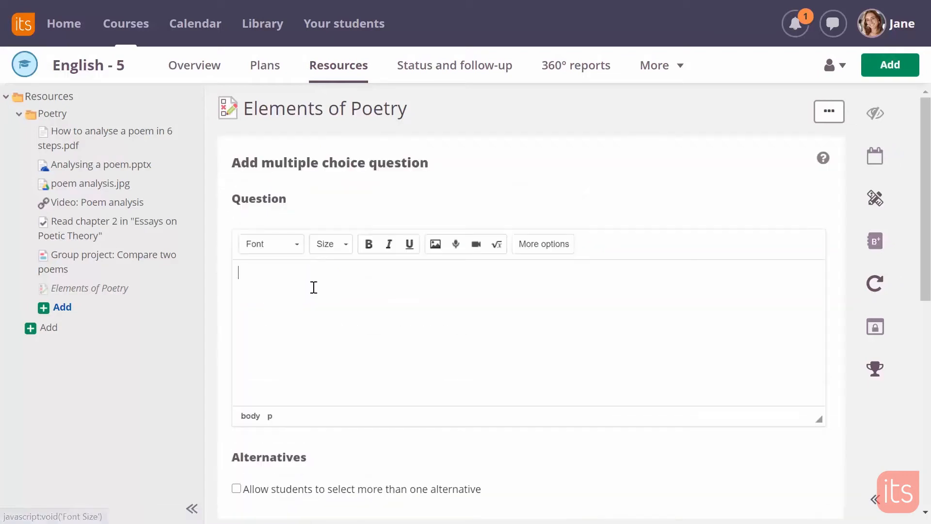
{"action": "type", "text": "Which sentence below shows personification"}
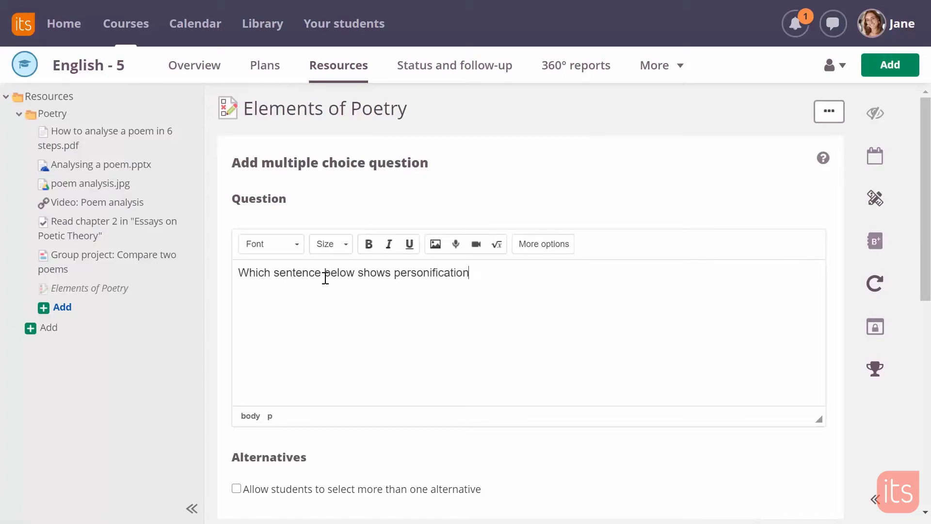
{"action": "scroll", "scroll_direction": "down", "scroll_amount": 3}
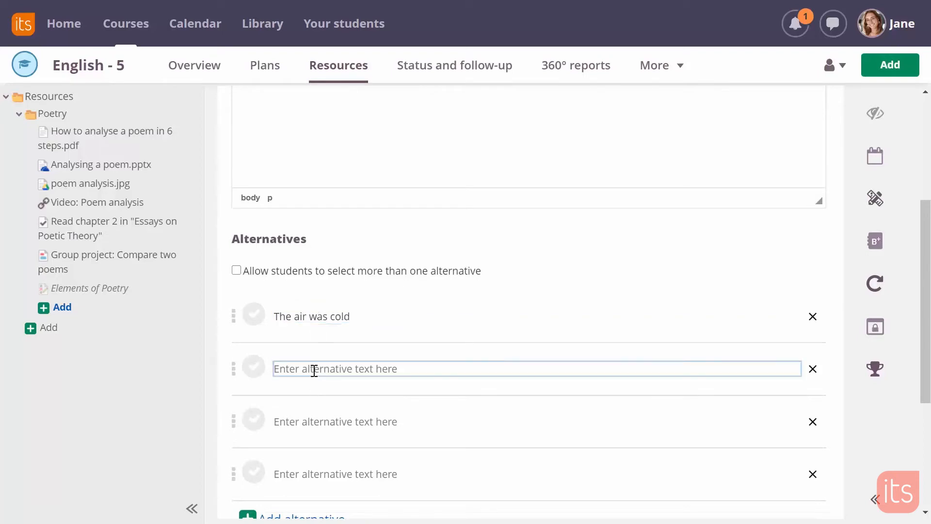
{"action": "type", "text": "The cat raced down the hall"}
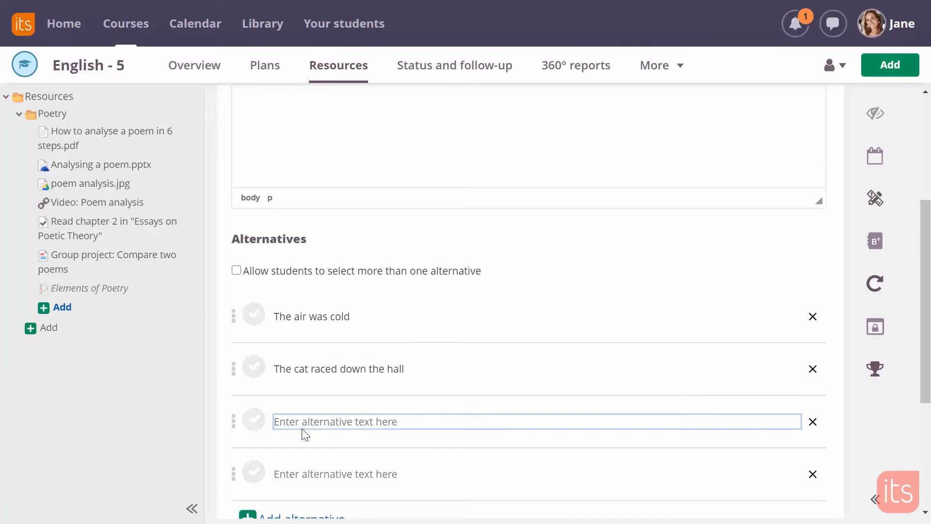
Add alternatives 'The sun is bright' and 'The leaves danced in the wind', mark the latter correct, and save.
{"action": "type", "text": "The sun is bright"}
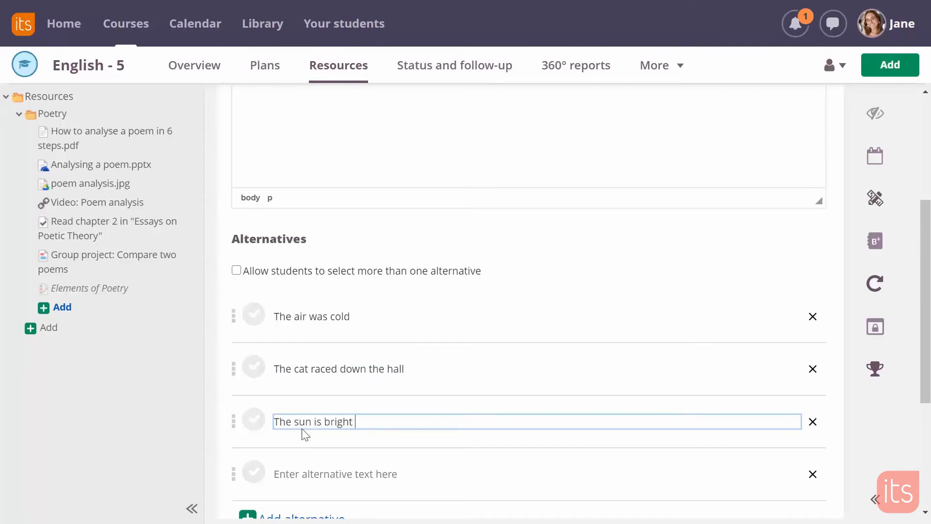
{"action": "type", "text": "The leaves"}
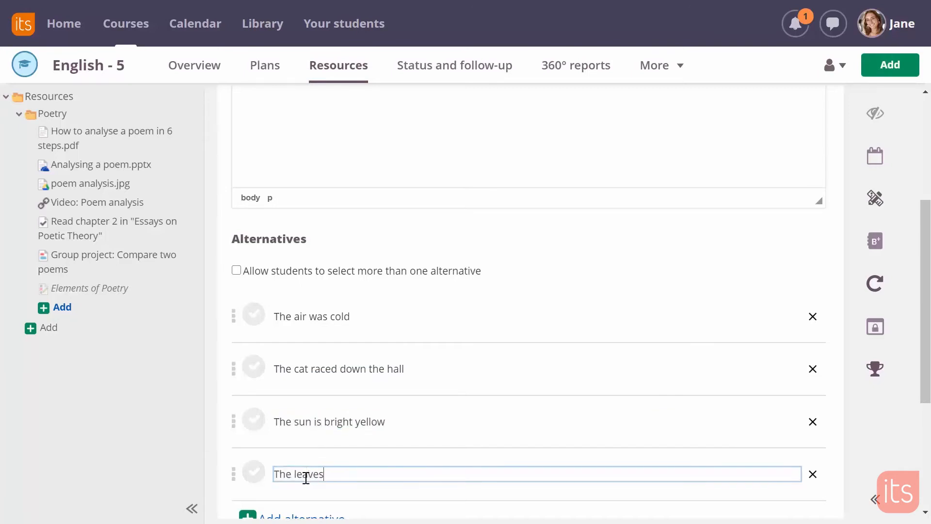
{"action": "type", "text": "danced in the wind"}
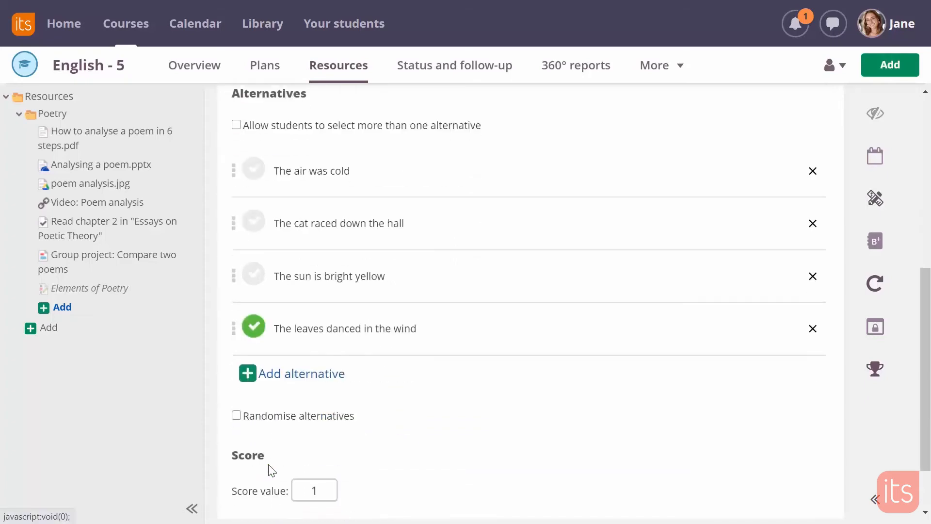
{"action": "scroll", "scroll_direction": "down", "scroll_amount": 3}
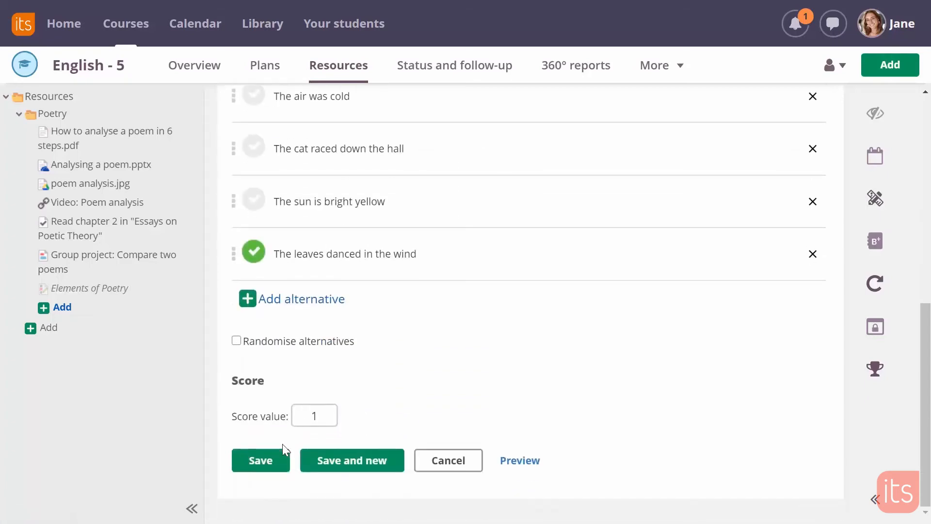
{"action": "left_click", "coordinate": [259, 459]}
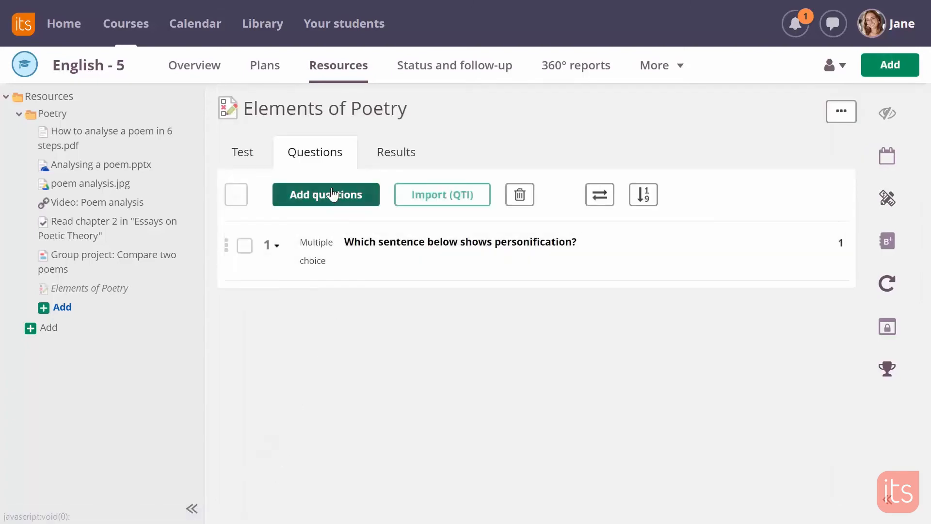
Add the remaining questions up to five, then view the test's visibility and deadline settings.
{"action": "left_click", "coordinate": [326, 194]}
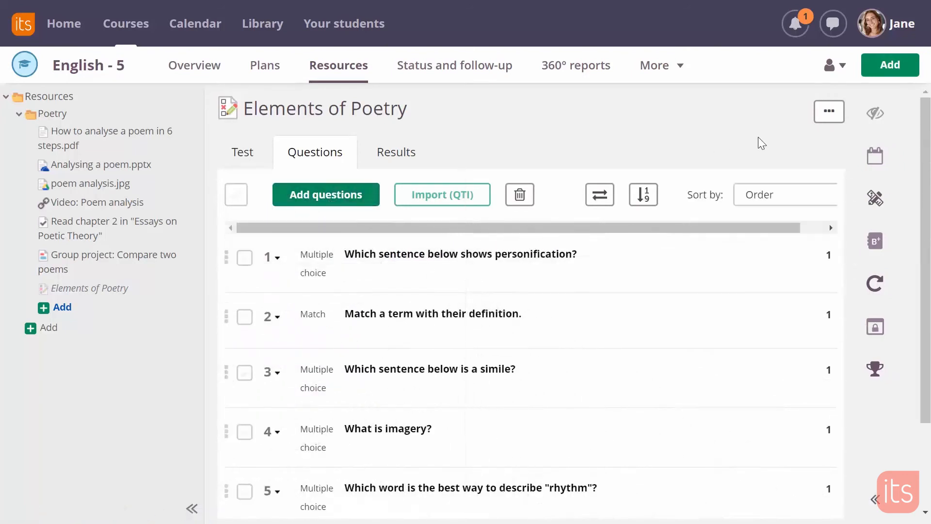
{"action": "left_click", "coordinate": [830, 112]}
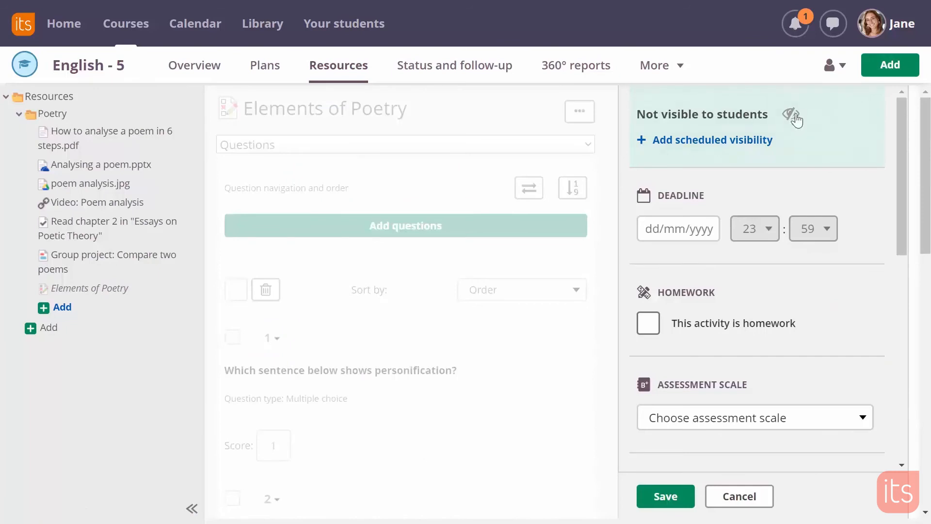
Switch the test from Not visible to visible to students and save.
{"action": "left_click", "coordinate": [791, 115]}
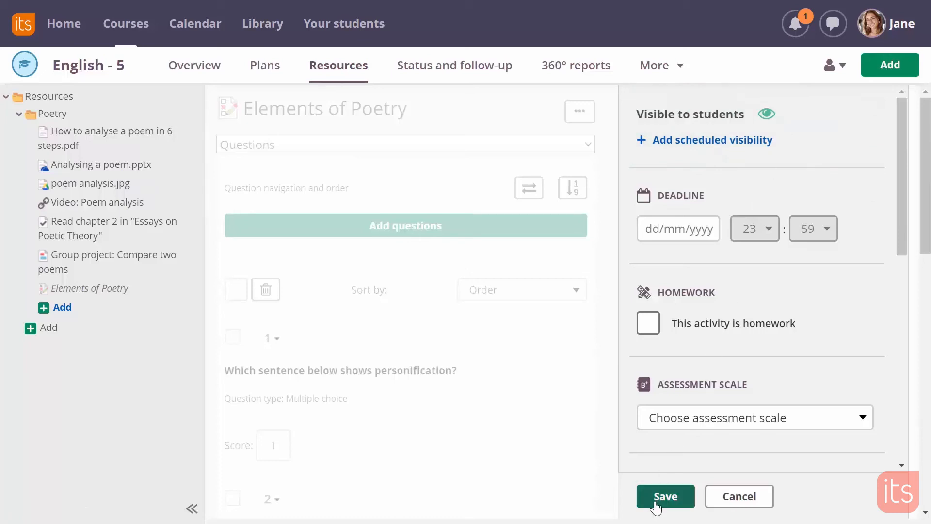
{"action": "left_click", "coordinate": [665, 496]}
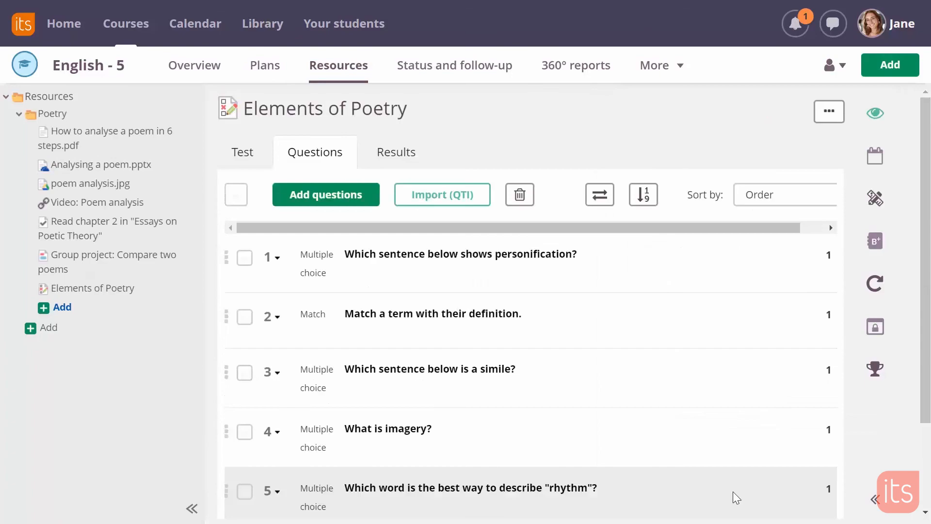